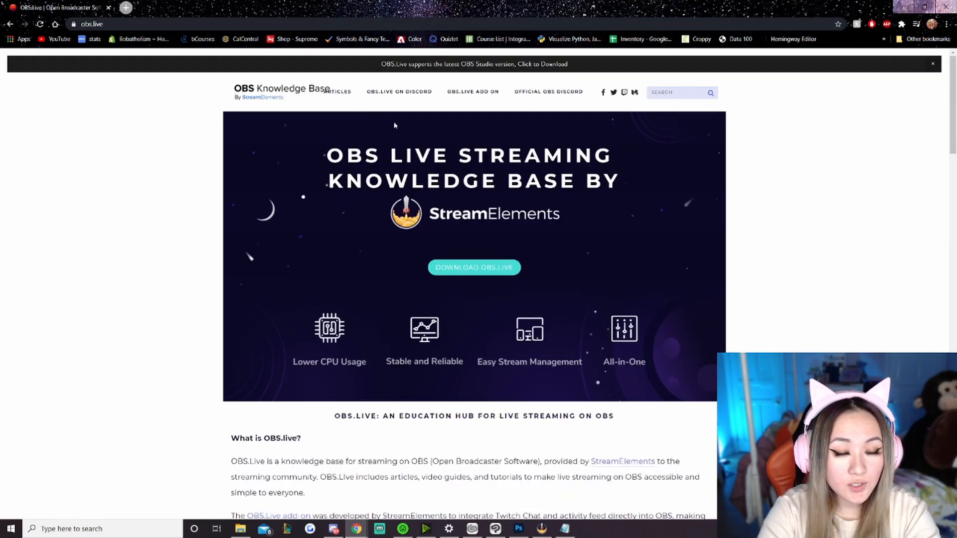
- Scroll the obs.live homepage down to the 'What is OBS.live?' section
scroll(down, 3)
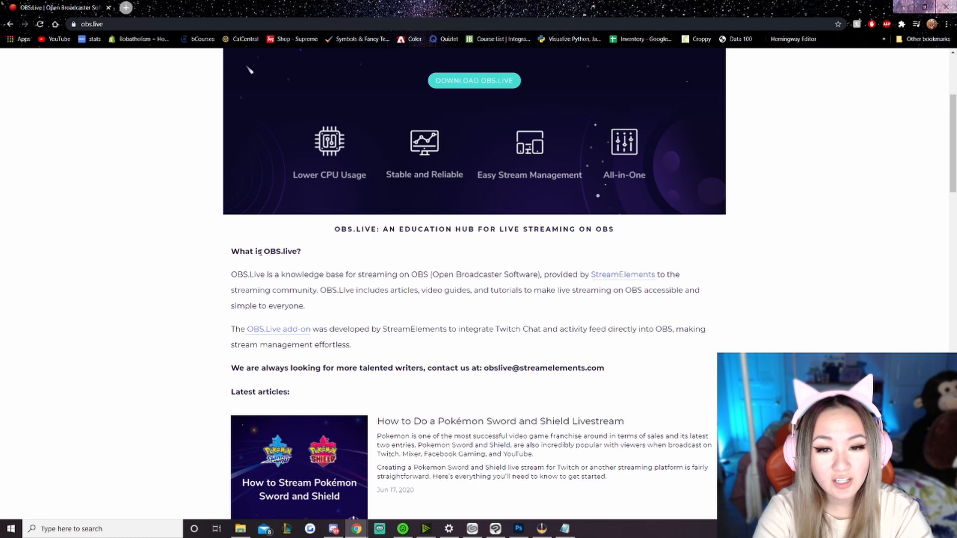
mouse_move(422, 249)
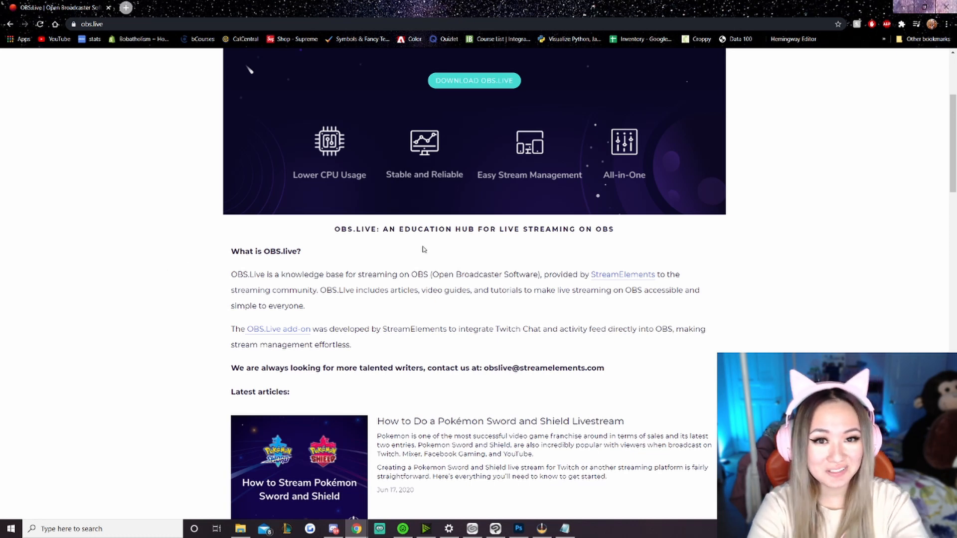
mouse_move(474, 89)
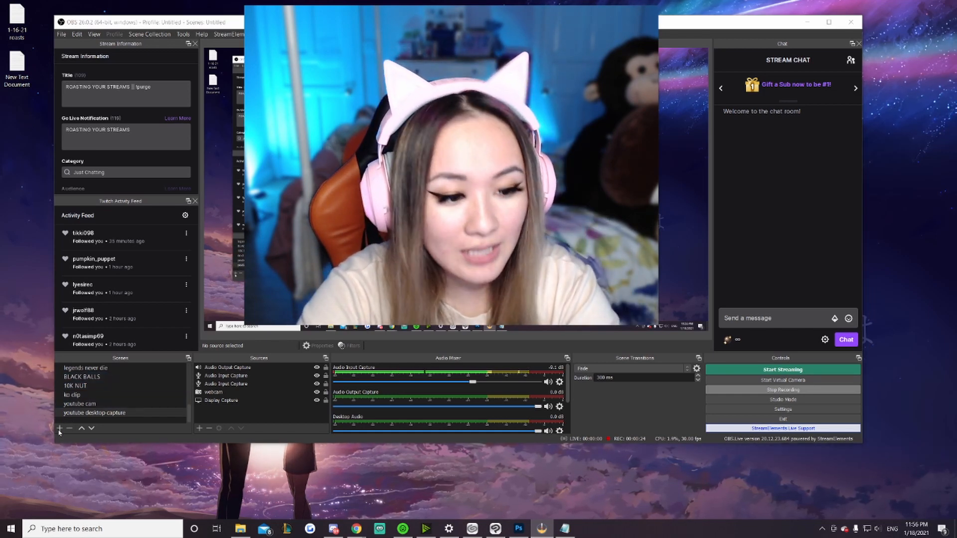
- Create 'basic stream scene' with Audio Input Capture and Display Capture sources, reviewing each
click(60, 427)
text(basic stream scene)
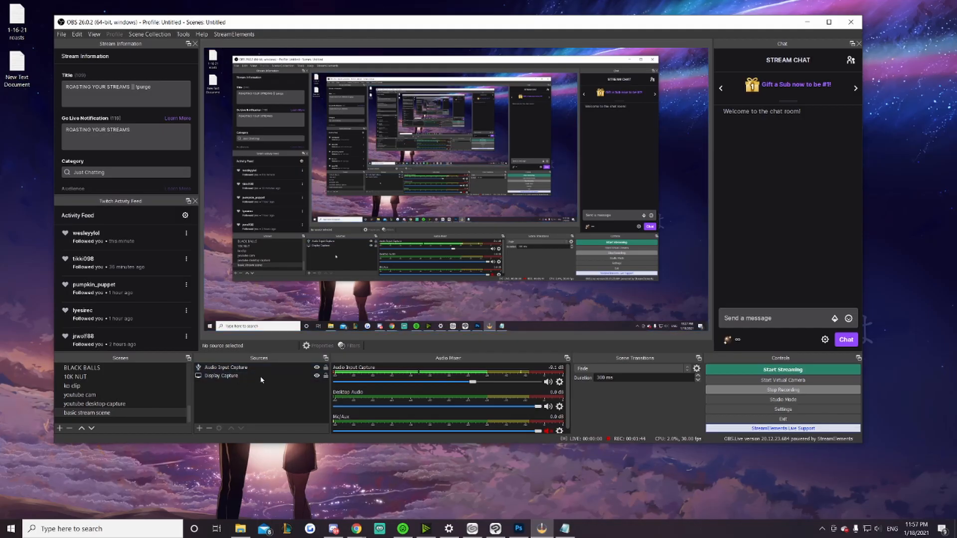
click(226, 367)
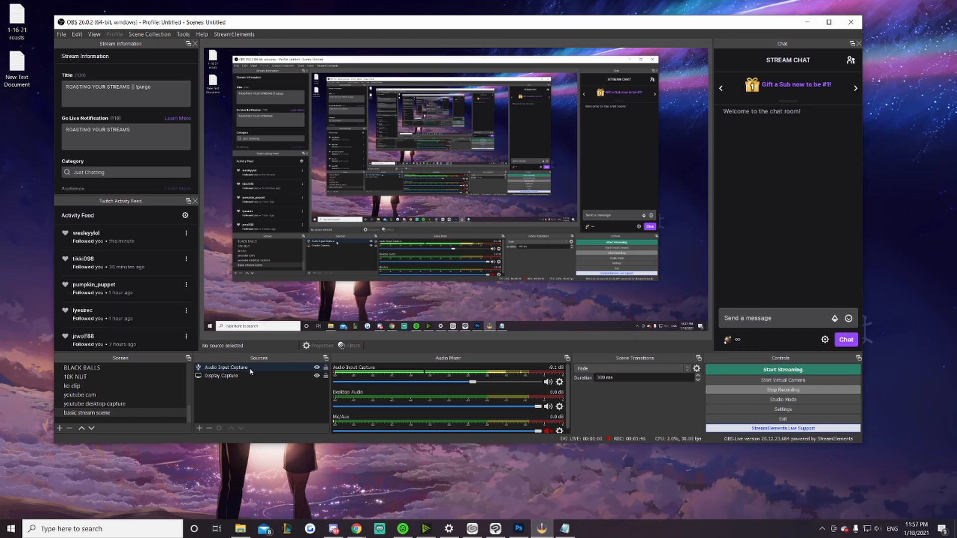
click(226, 368)
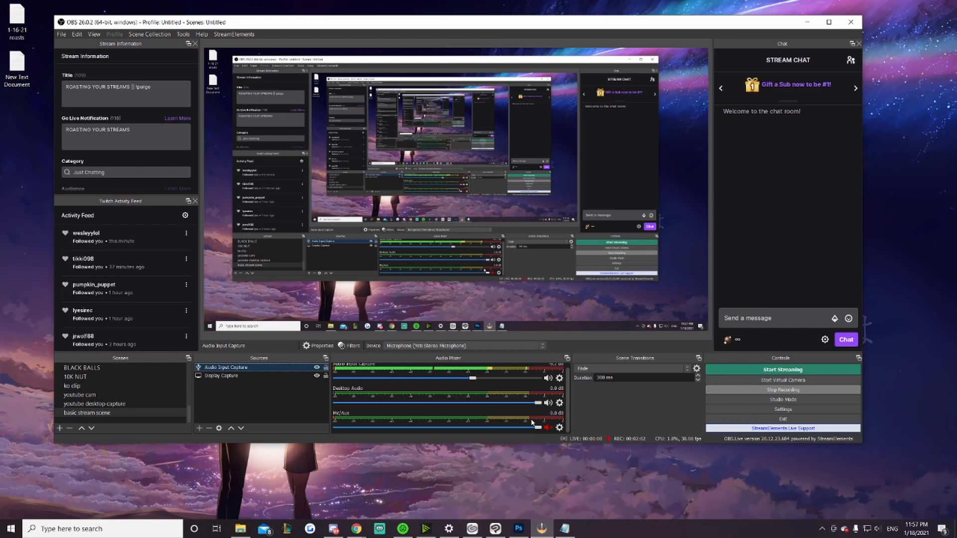
mouse_move(292, 402)
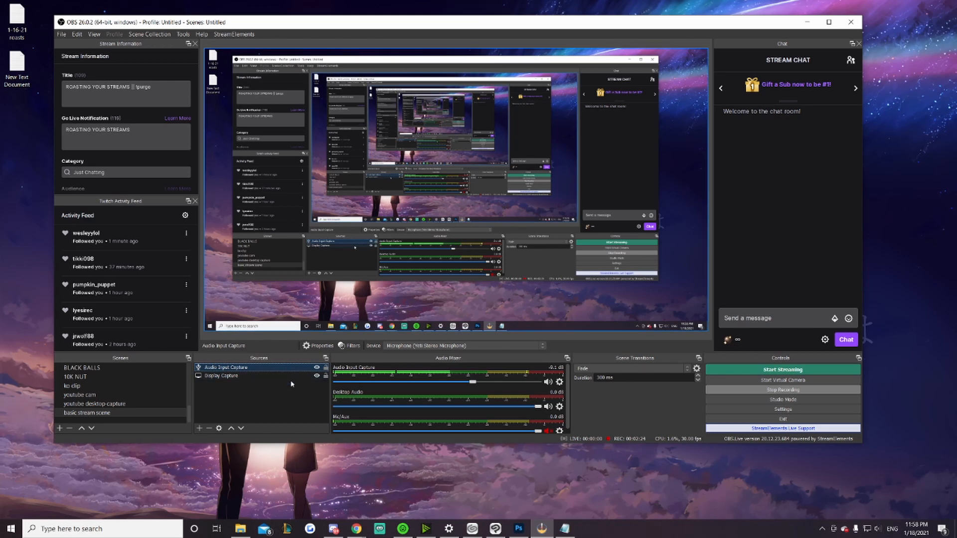
click(222, 376)
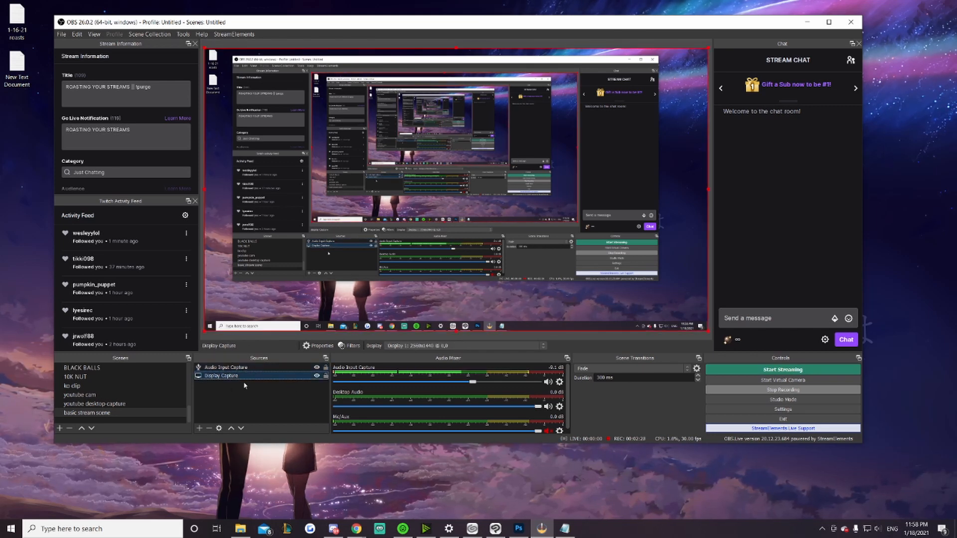
click(230, 367)
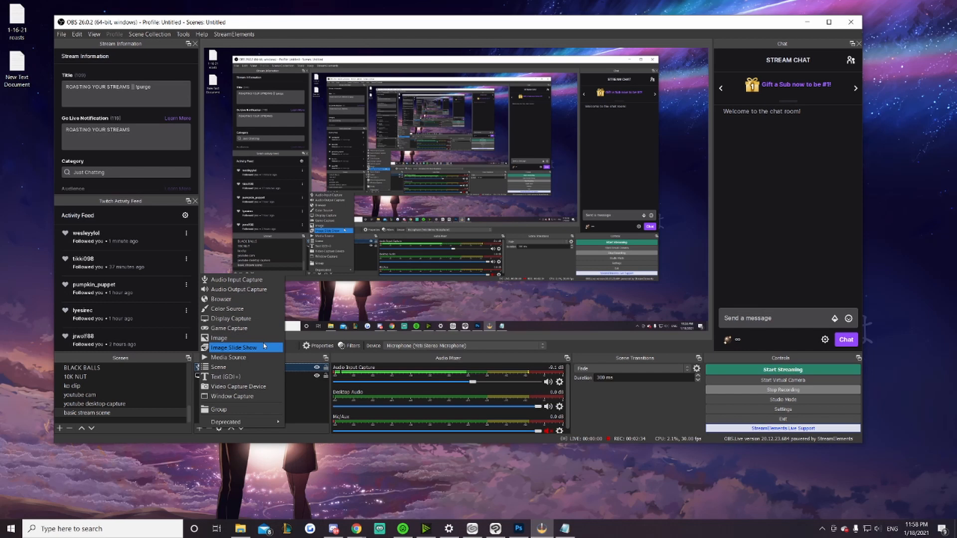
mouse_move(238, 386)
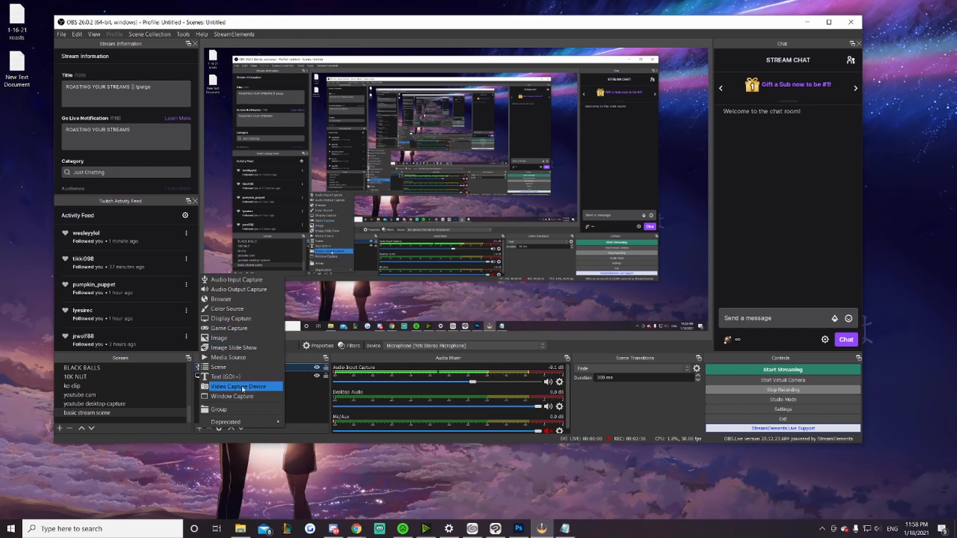
- Add the existing 'webcam' video capture device and place it in the preview's lower-right corner
click(235, 387)
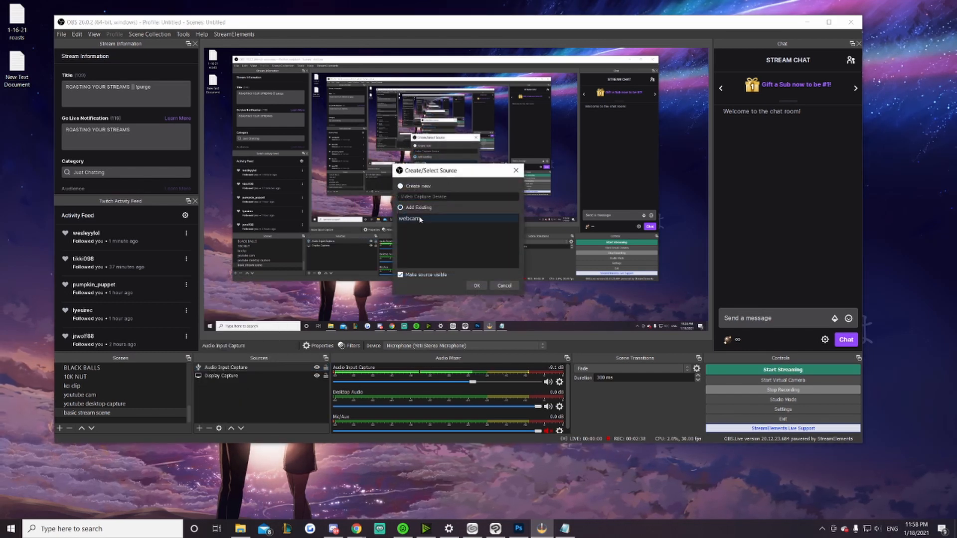
click(477, 286)
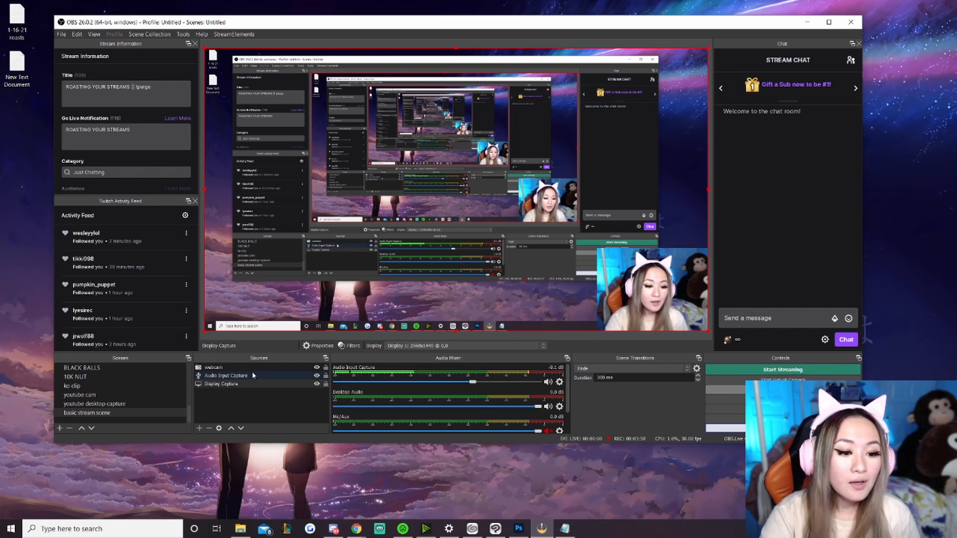
- Leave the OBS scene for the desktop and show Chrome's open window thumbnails
click(213, 367)
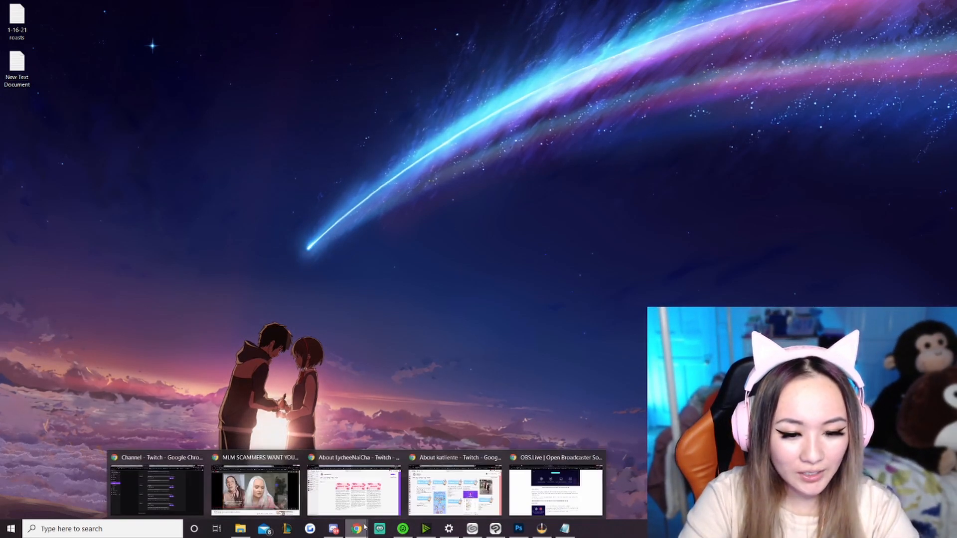
- In Streamlabs, bring up the Alert Box widget page and its Widget URL
click(554, 488)
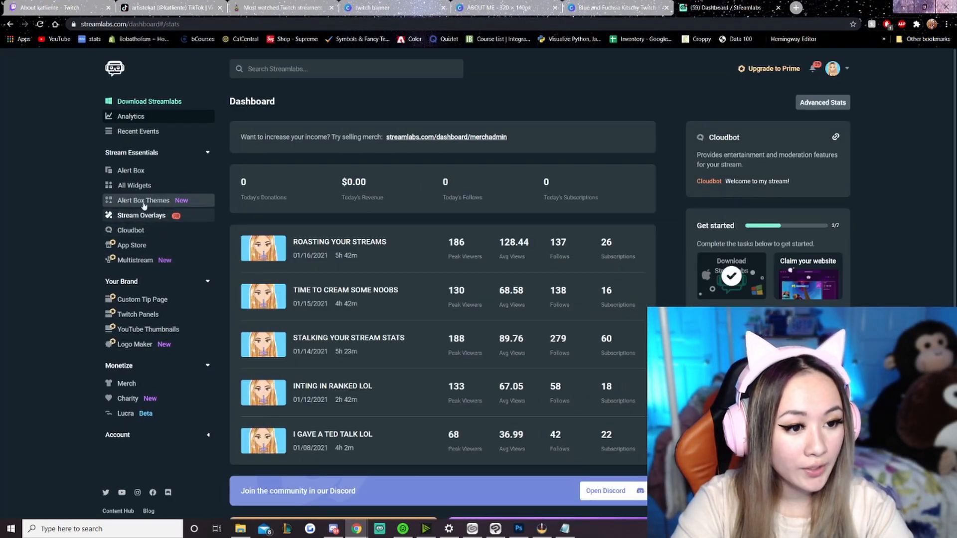
click(129, 171)
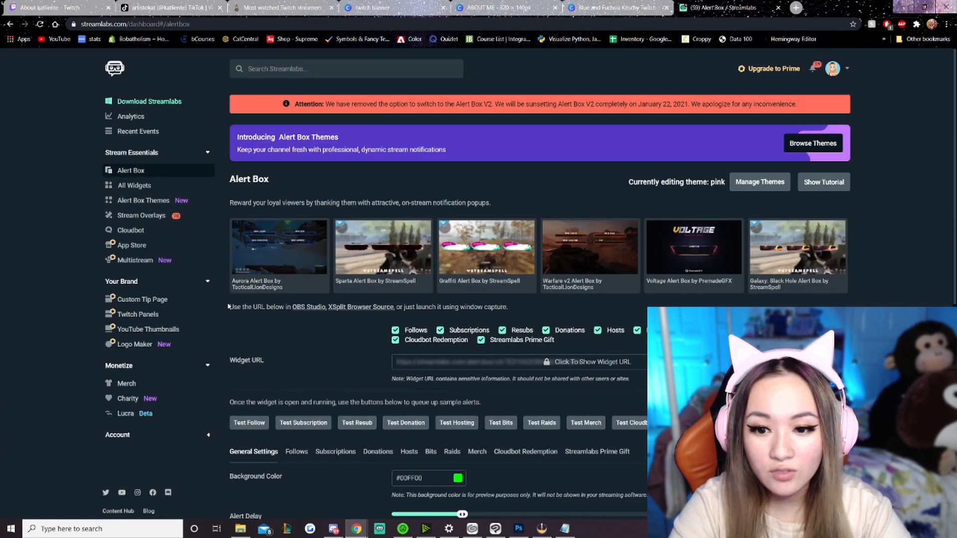
scroll(down, 3)
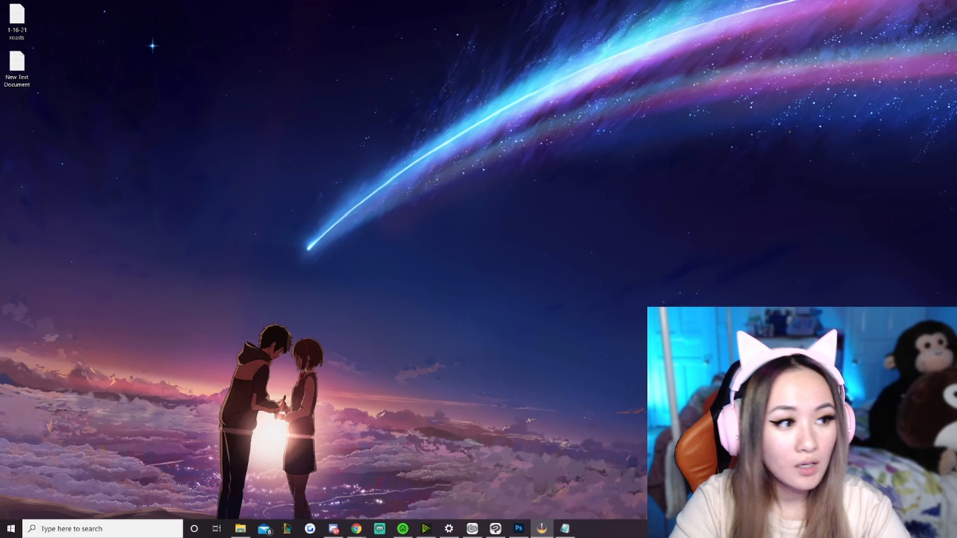
- Create a new 'alert box' browser source from the Streamlabs widget URL, kept at the top of Sources
click(379, 528)
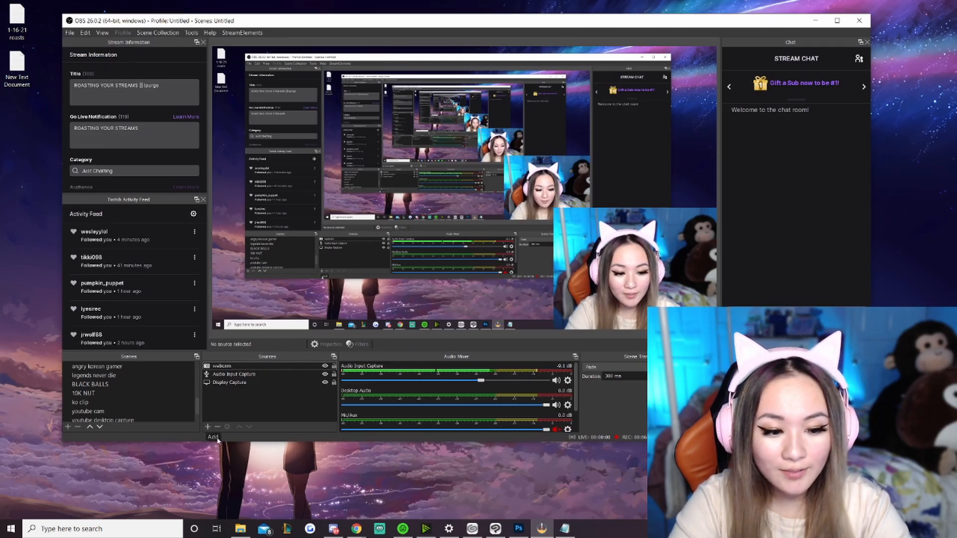
click(208, 427)
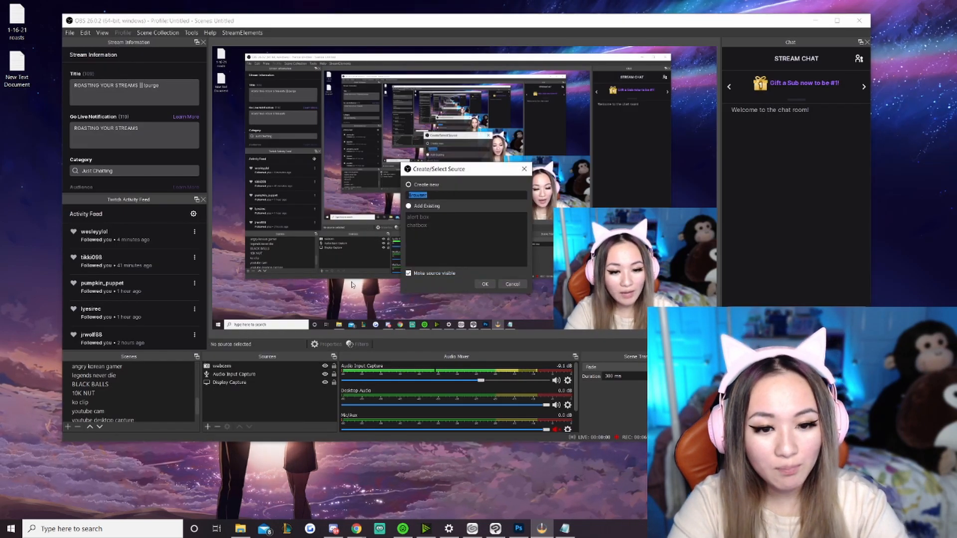
click(484, 284)
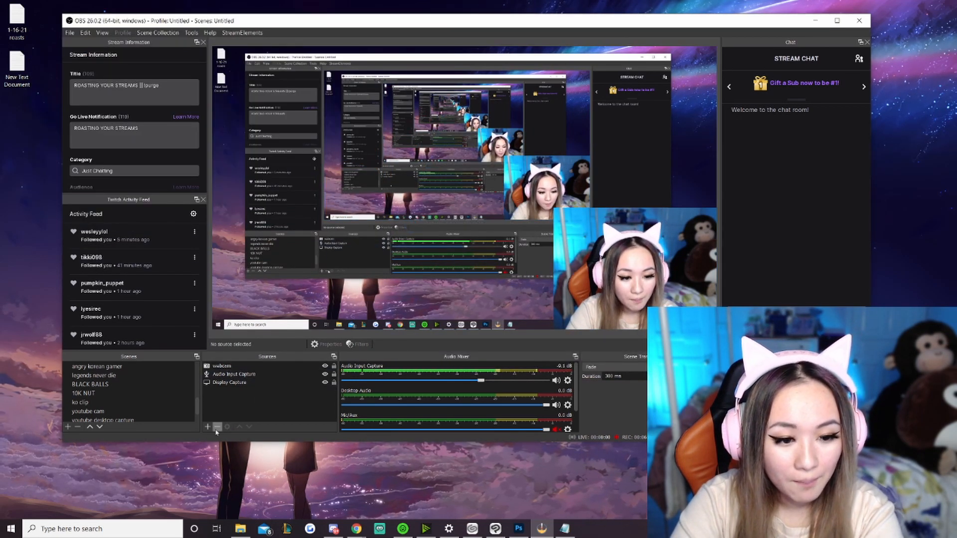
click(207, 427)
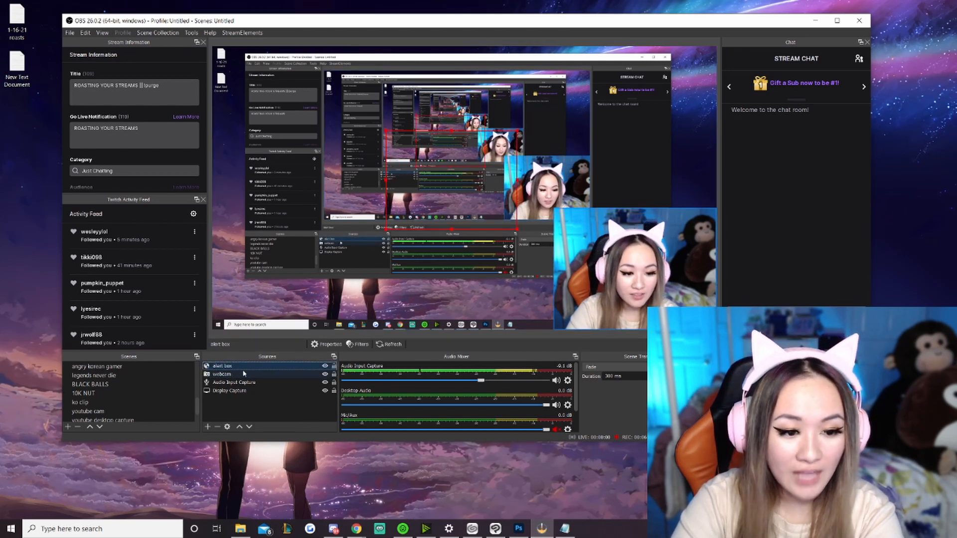
click(235, 381)
text(chat)
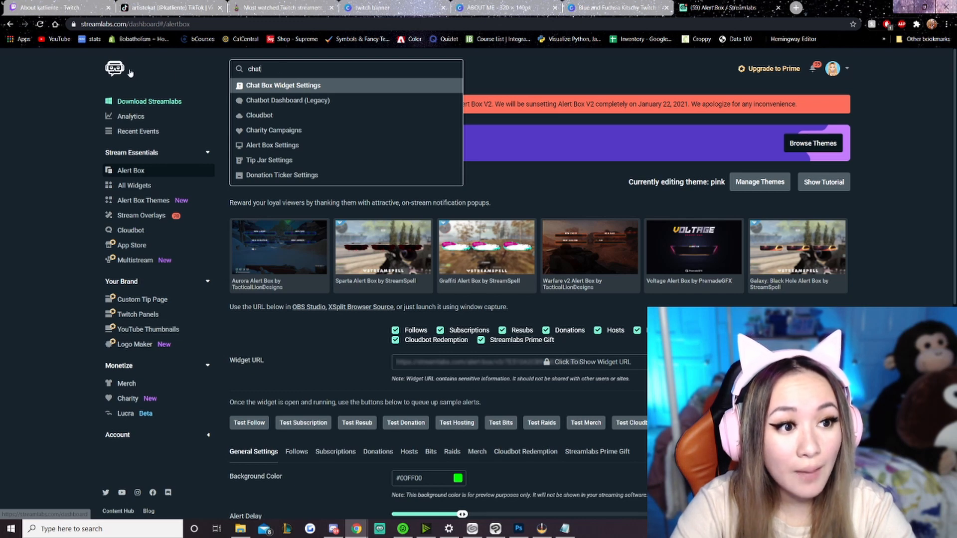
- In Streamlabs, review the Chat Box widget URL, preview and theme settings
click(282, 86)
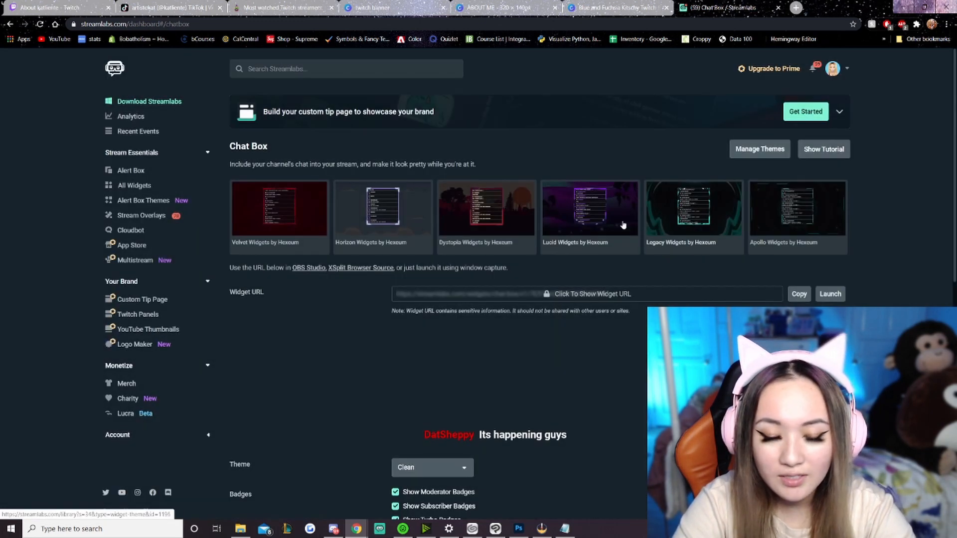
scroll(down, 3)
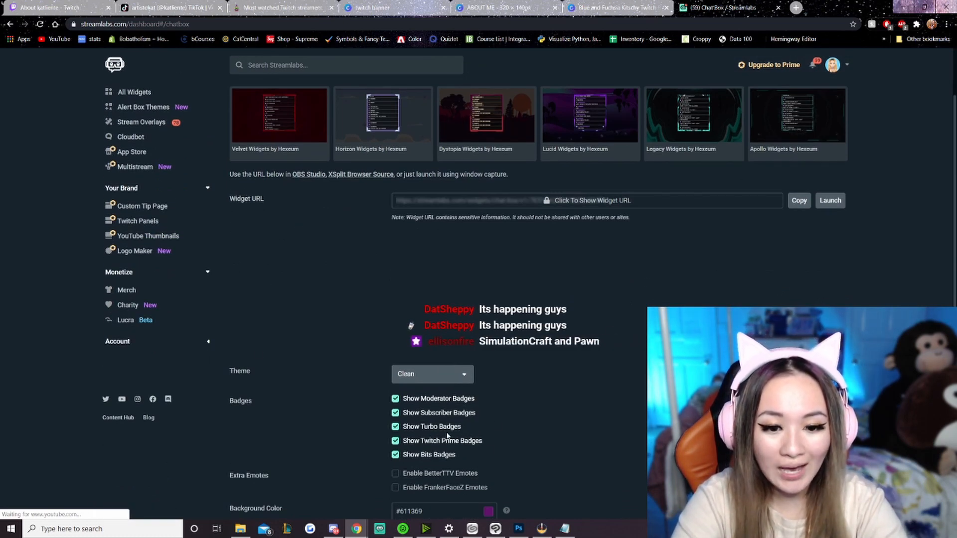
scroll(down, 3)
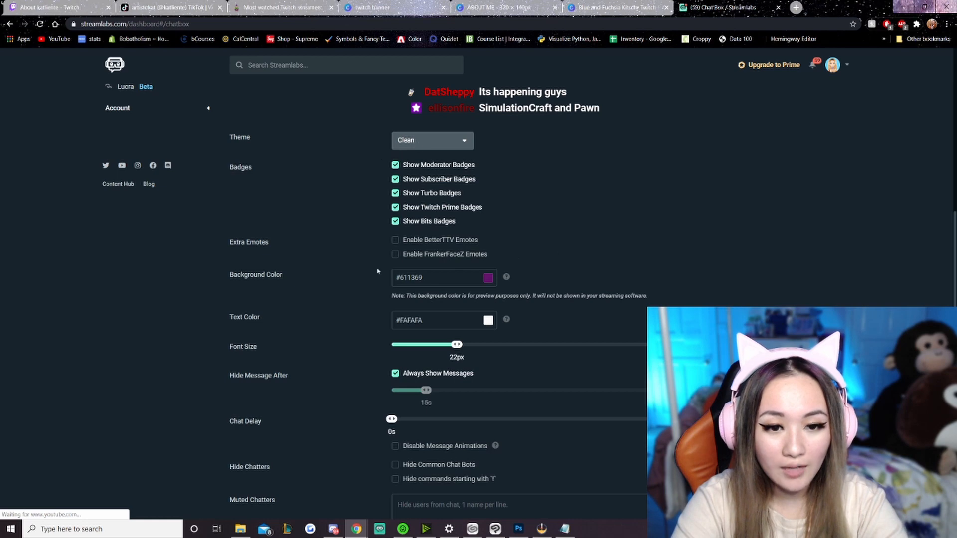
scroll(down, 3)
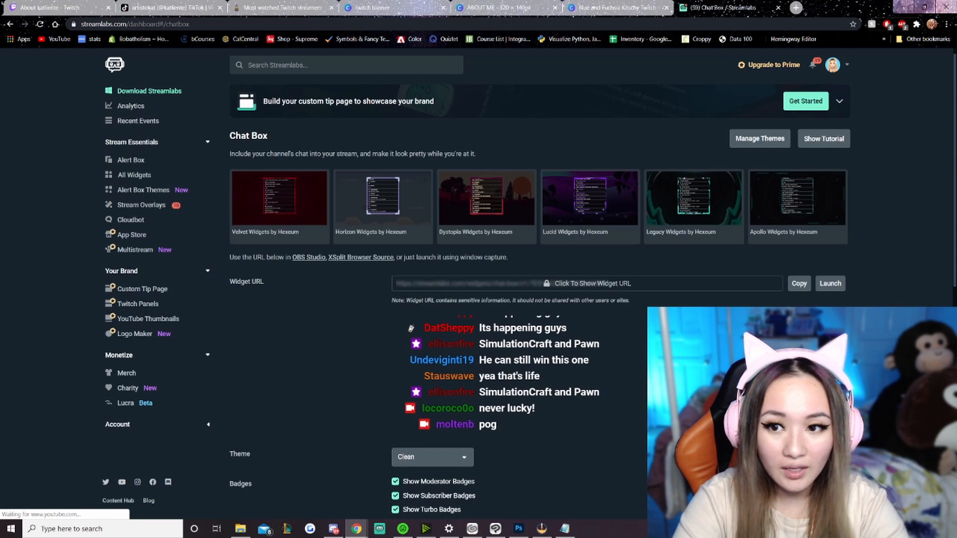
click(798, 283)
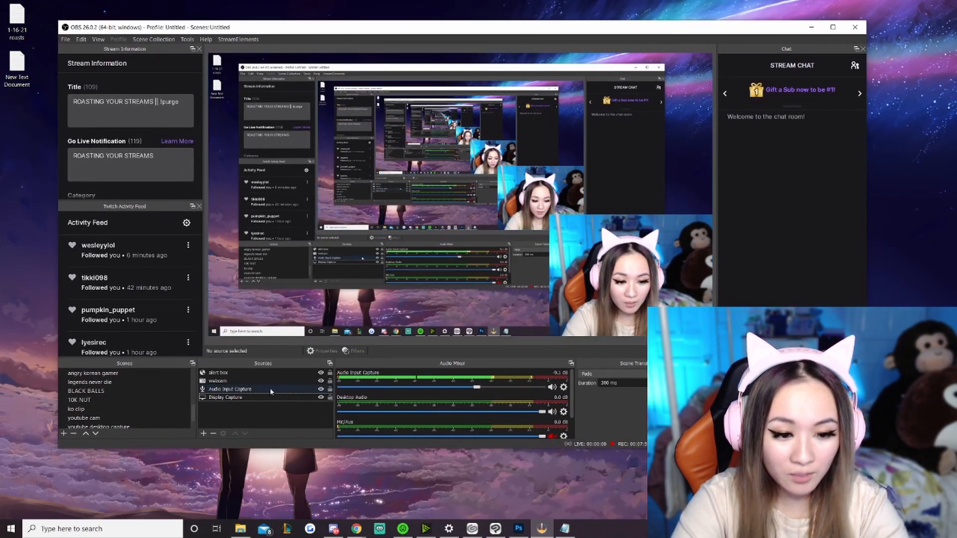
click(218, 372)
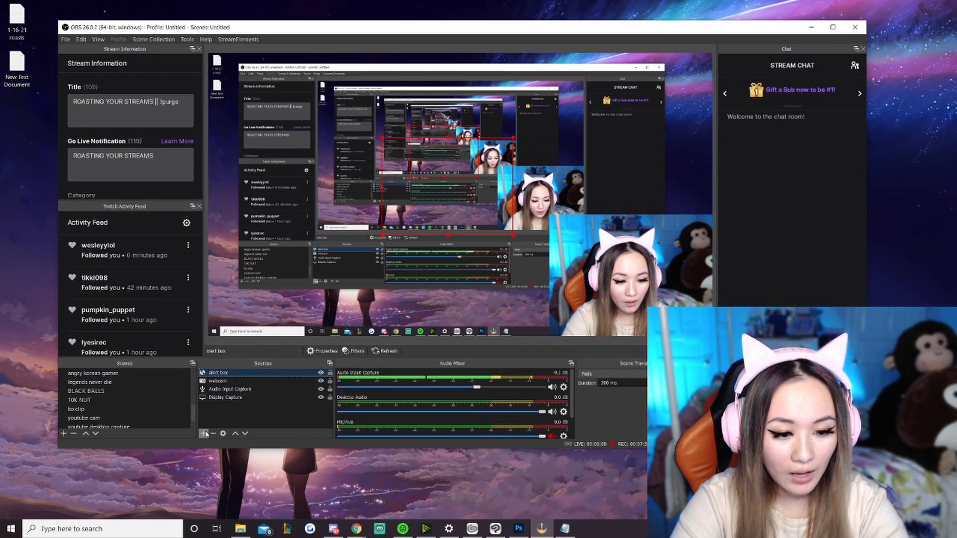
click(203, 433)
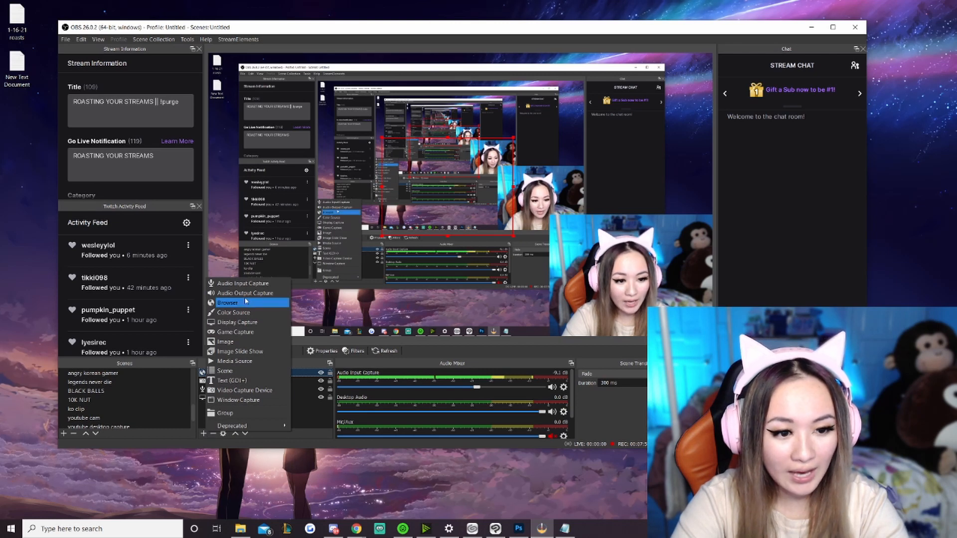
click(228, 303)
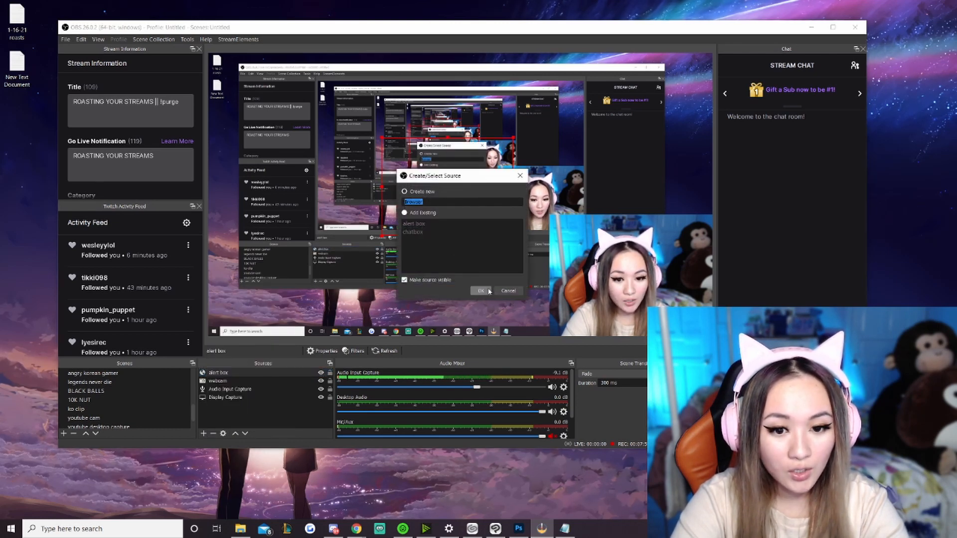
click(481, 290)
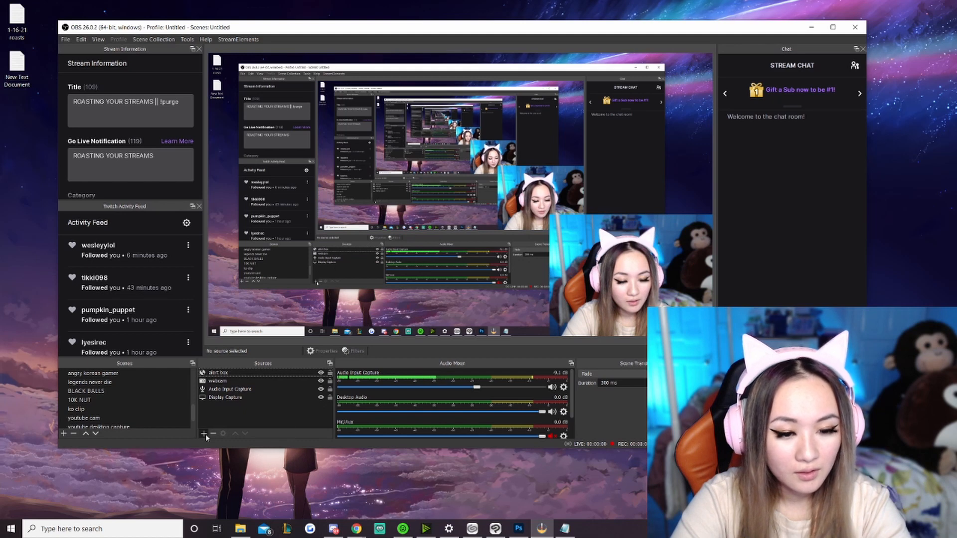
- Add the existing 'chatbox' browser source above the alert box, then start another browser source
click(204, 433)
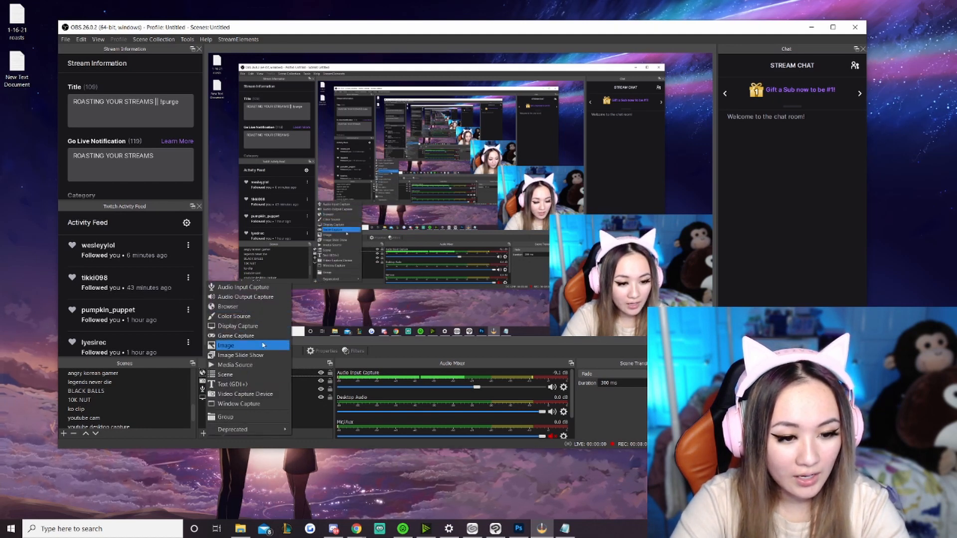
click(226, 346)
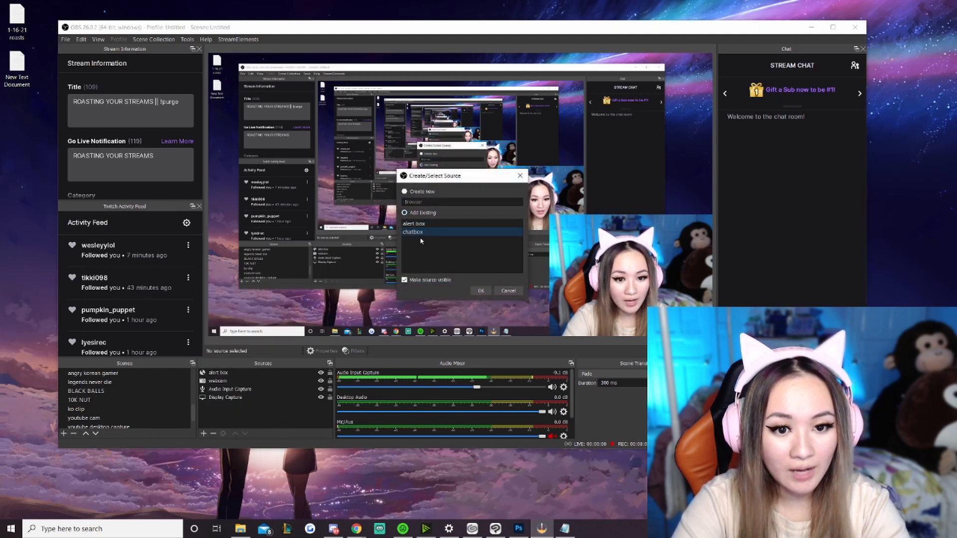
click(480, 290)
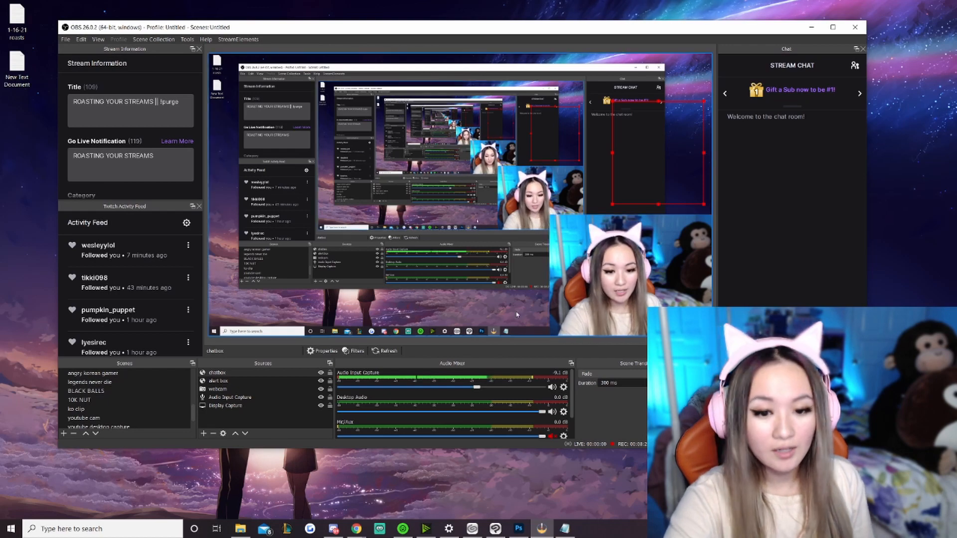
click(226, 406)
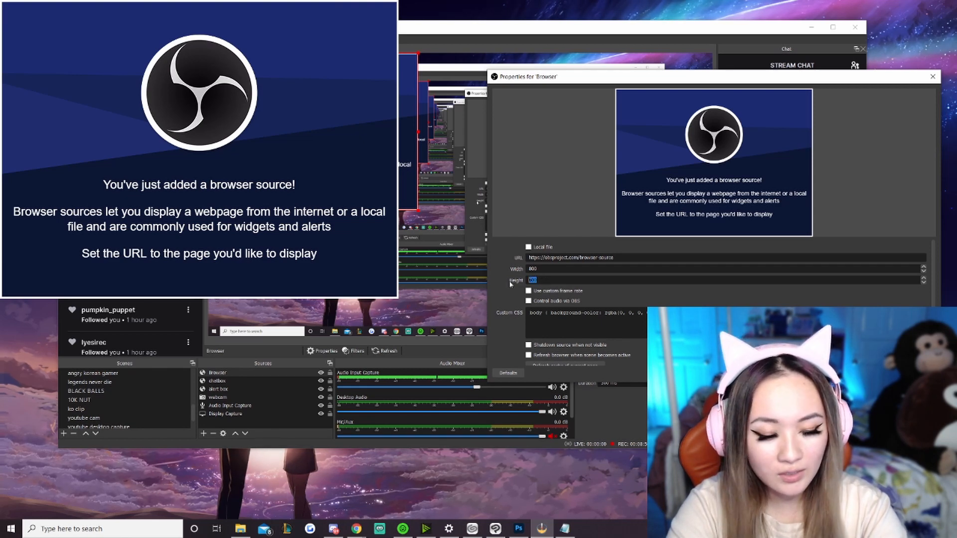
text(900)
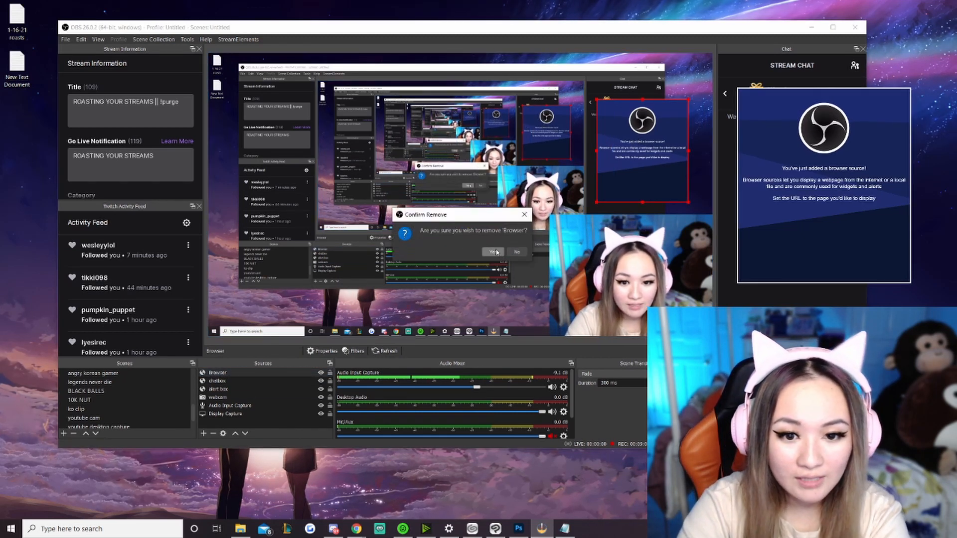
click(488, 252)
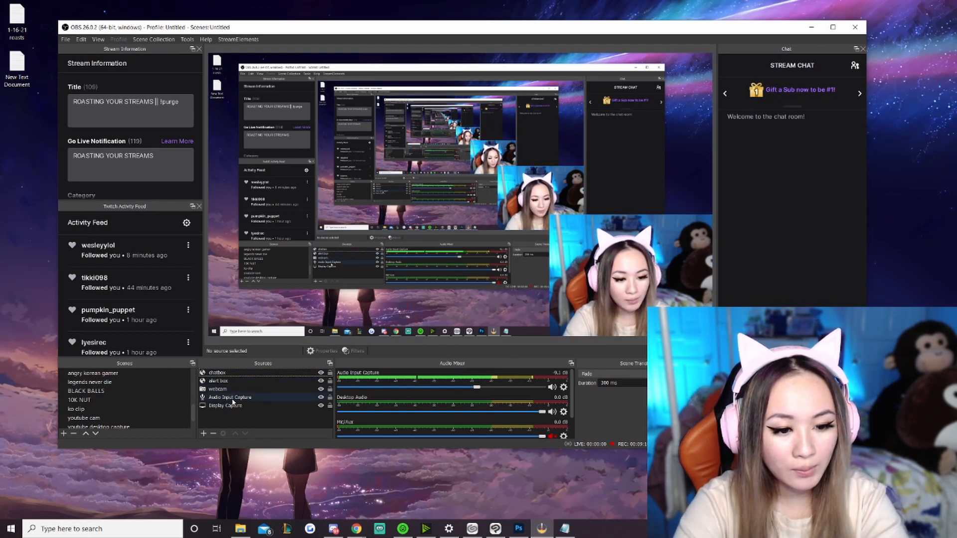
- Add a Game Capture 2 source set to capture any fullscreen application at the top of the scene
click(227, 406)
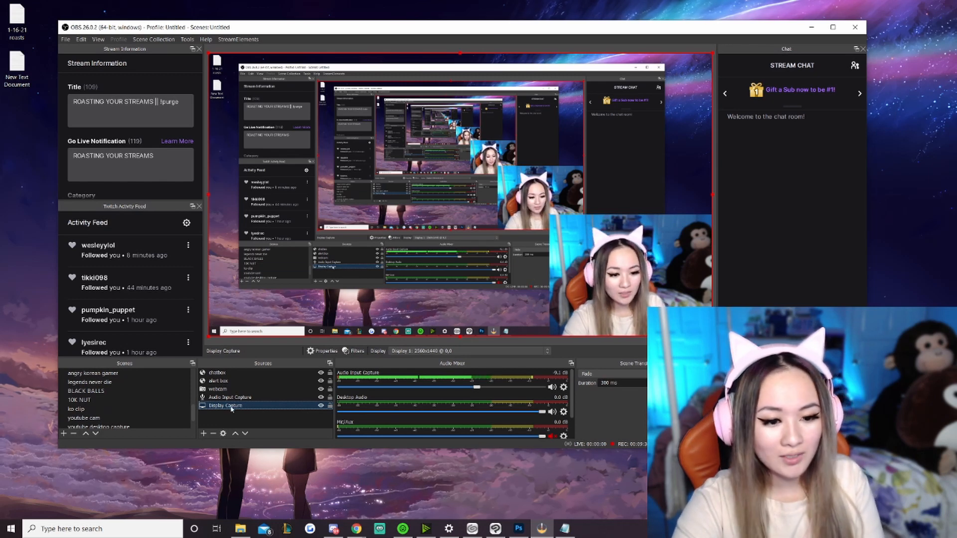
click(204, 434)
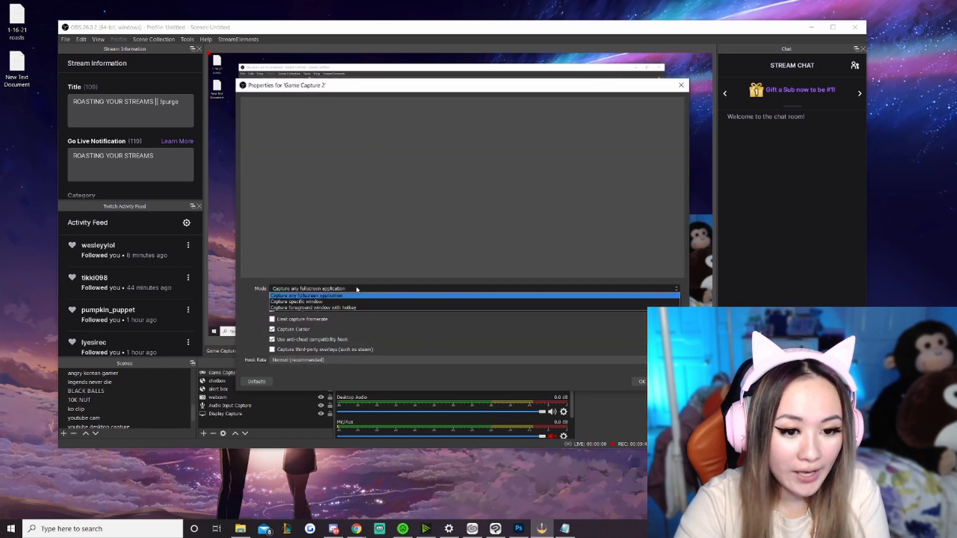
click(307, 296)
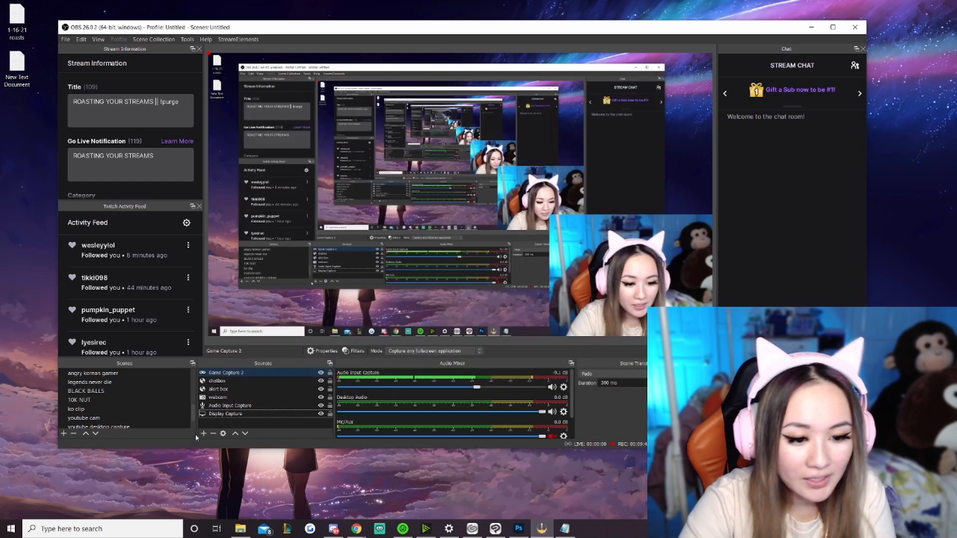
- Add the existing Game Capture source above Display Capture and remove the duplicate Game Capture 2
click(204, 433)
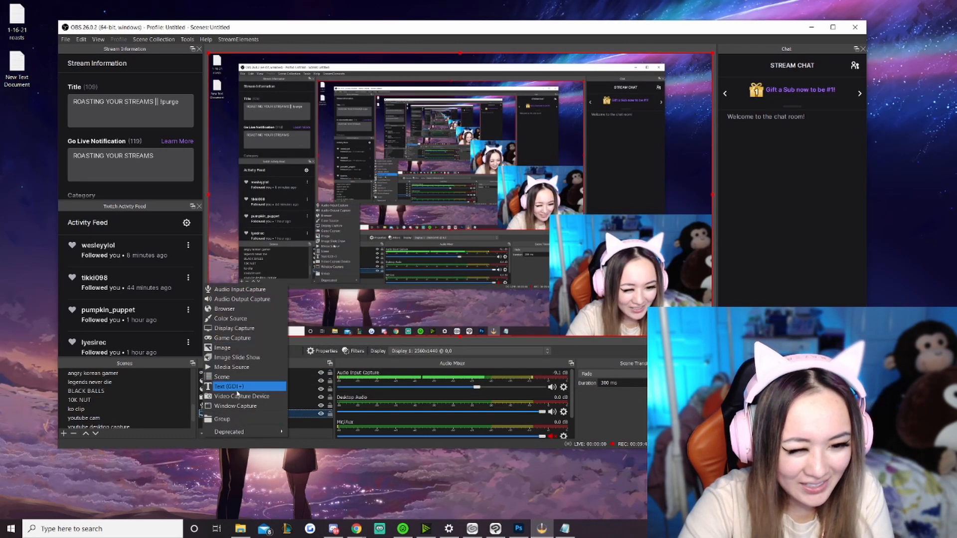
click(231, 338)
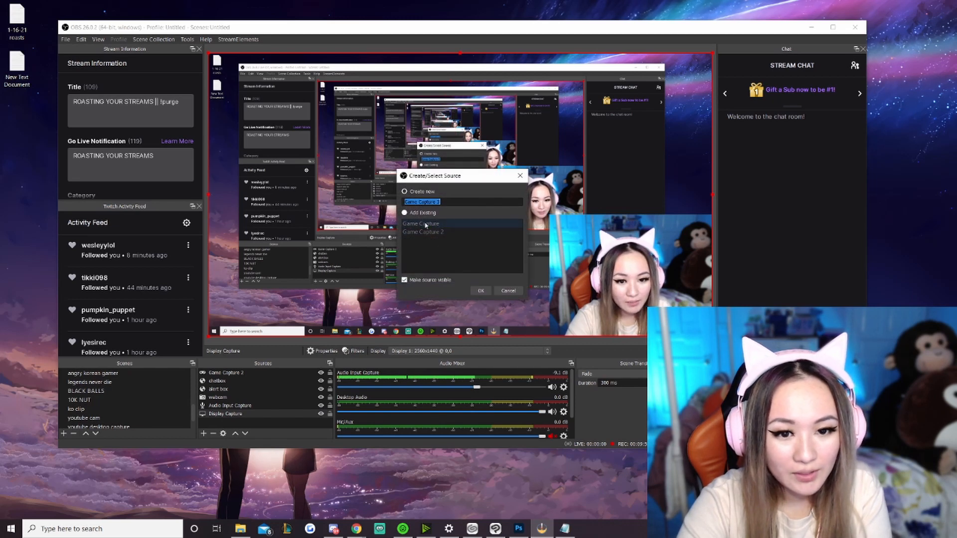
click(405, 212)
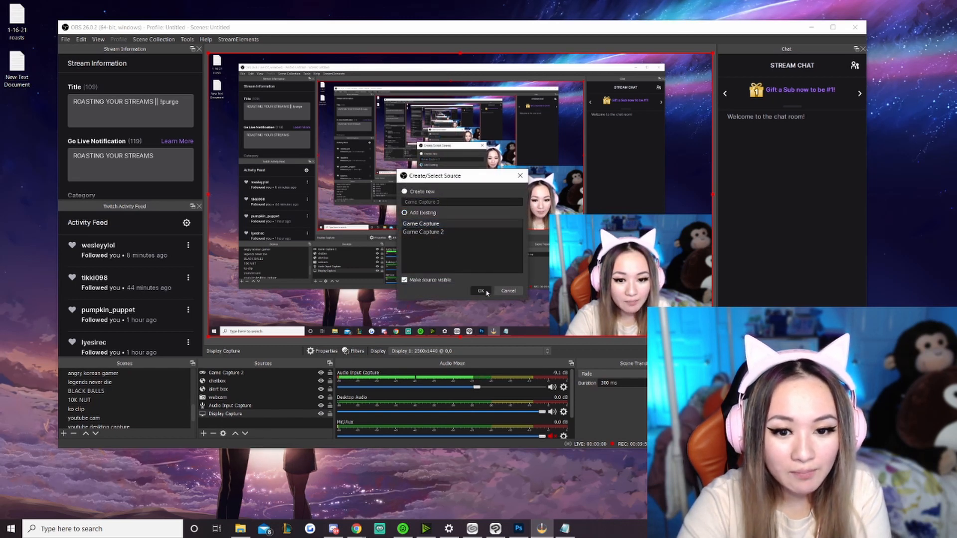
click(480, 290)
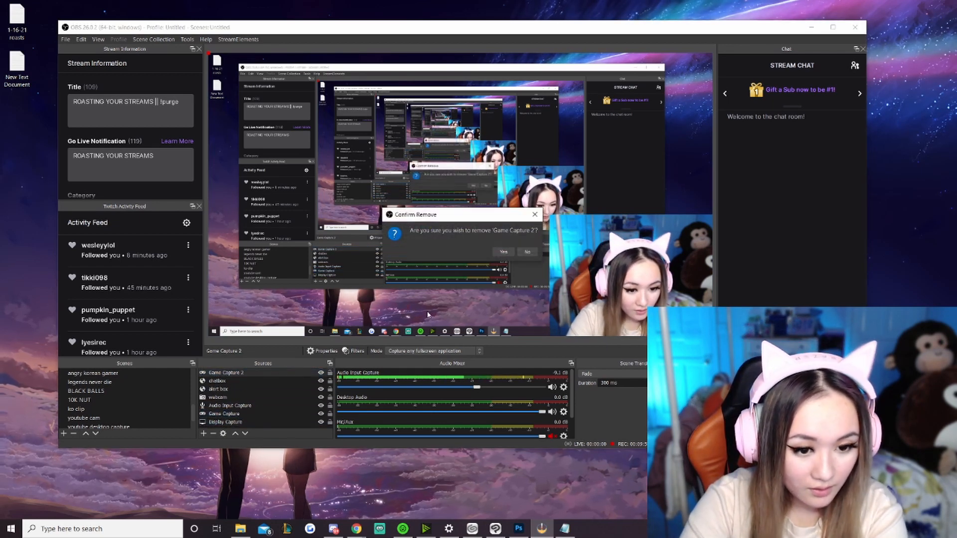
click(503, 252)
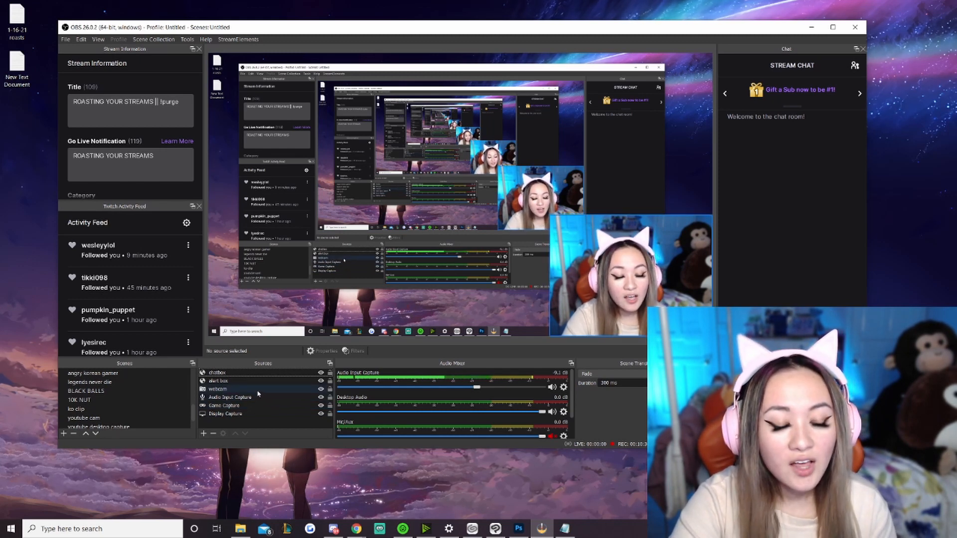
click(218, 381)
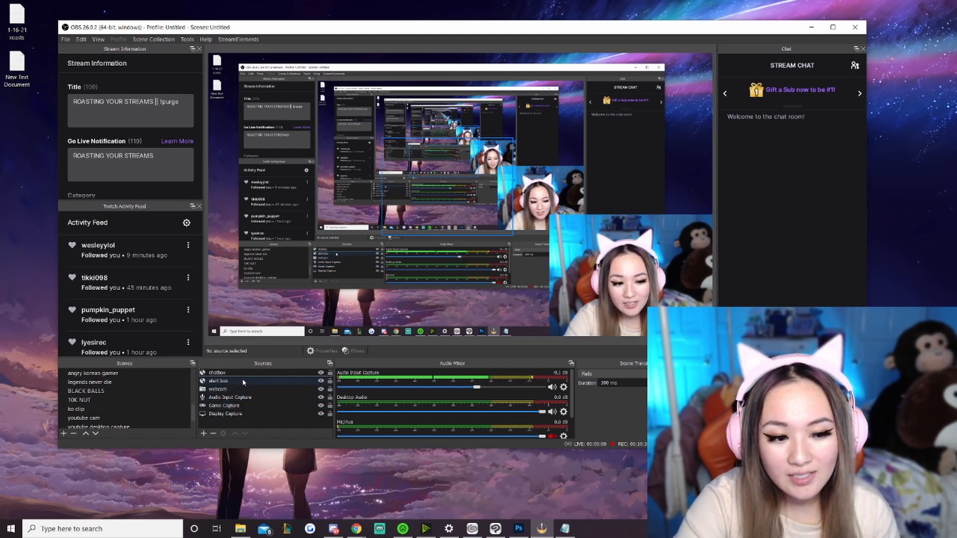
click(218, 389)
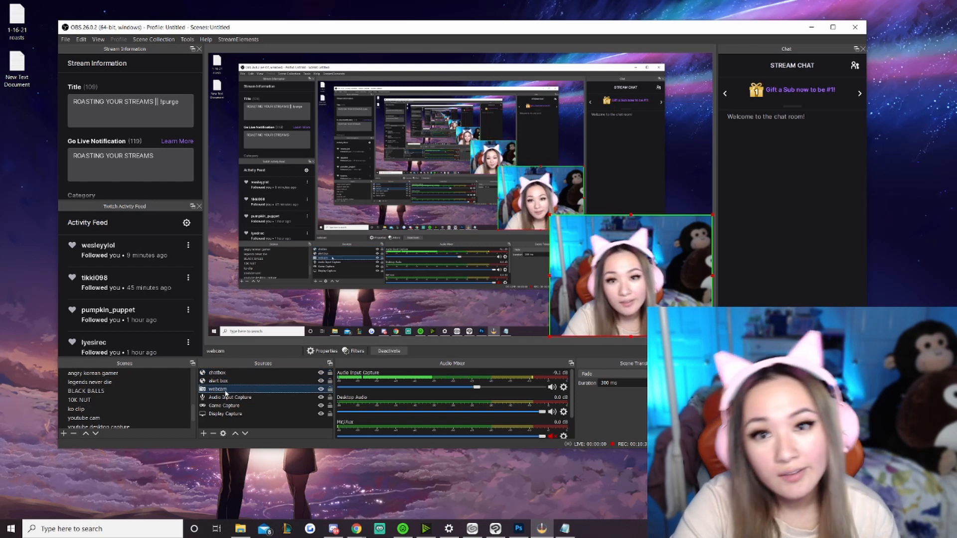
click(219, 380)
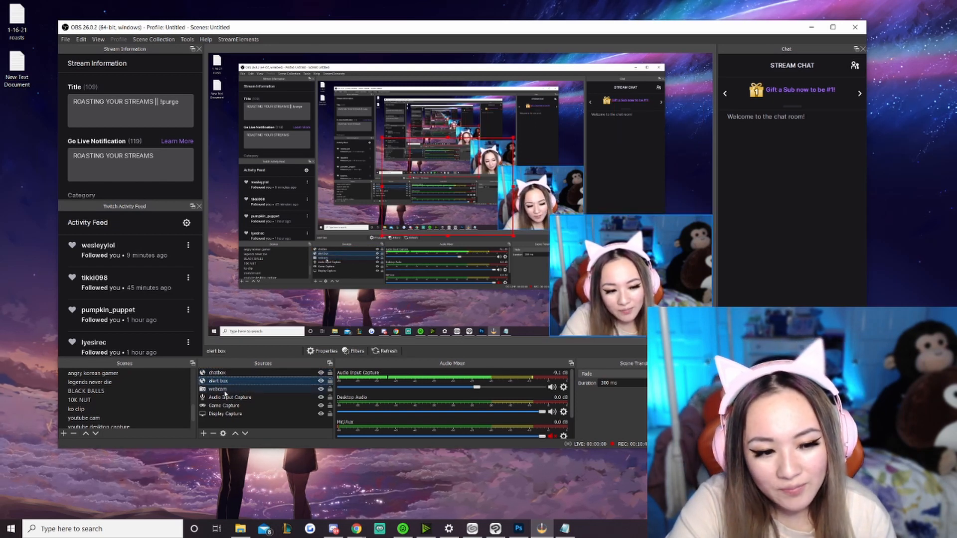
click(226, 413)
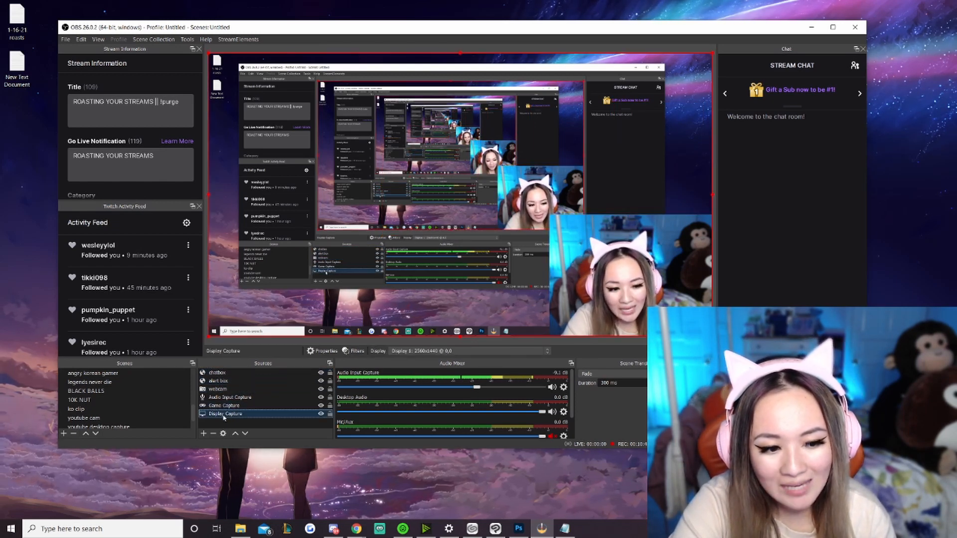
click(224, 406)
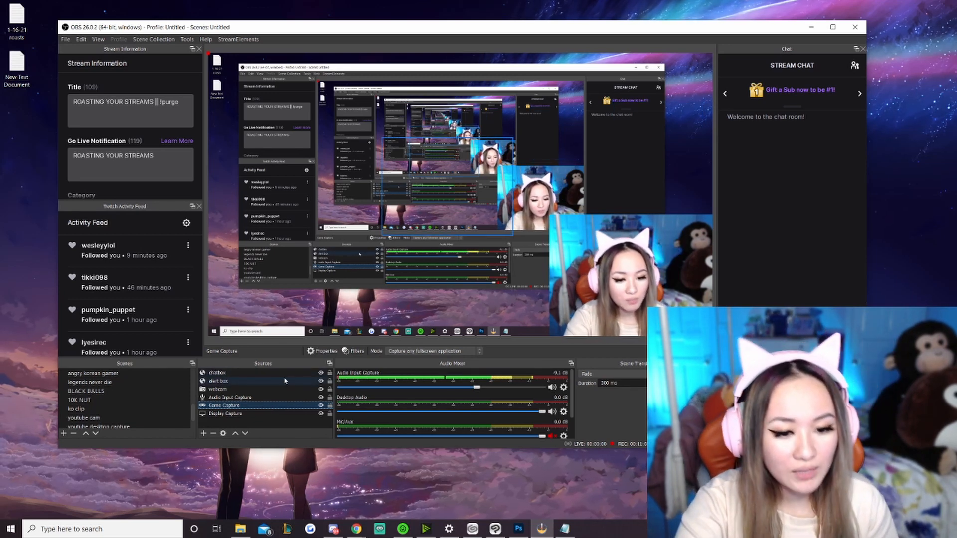
click(217, 389)
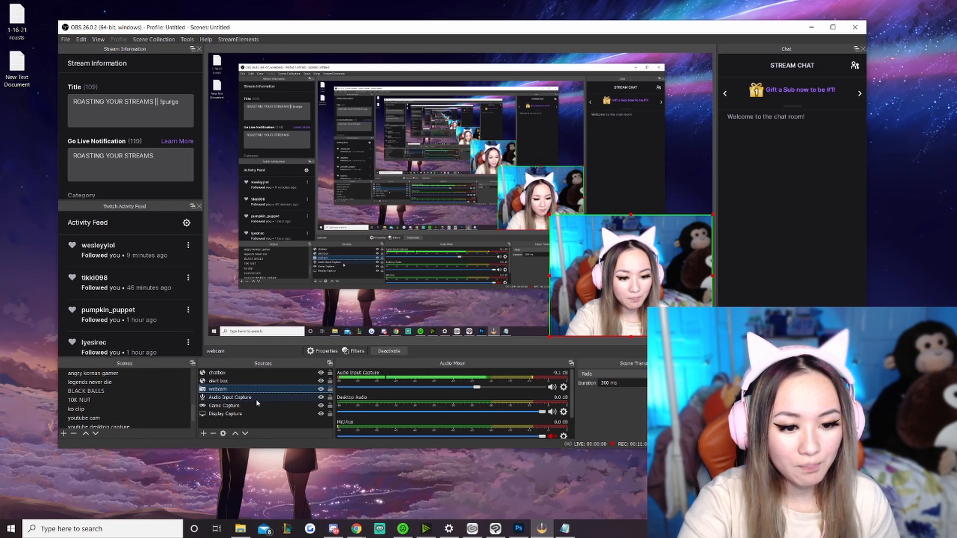
click(224, 406)
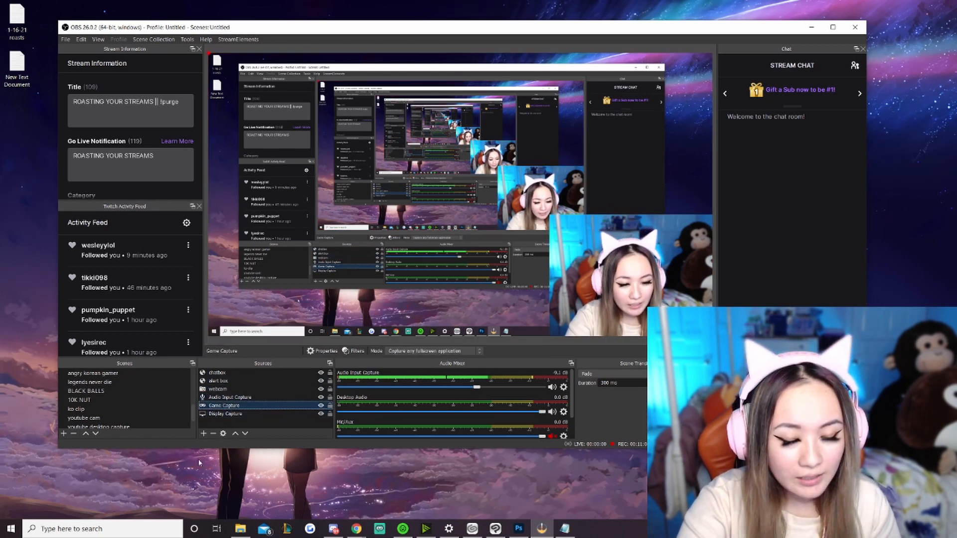